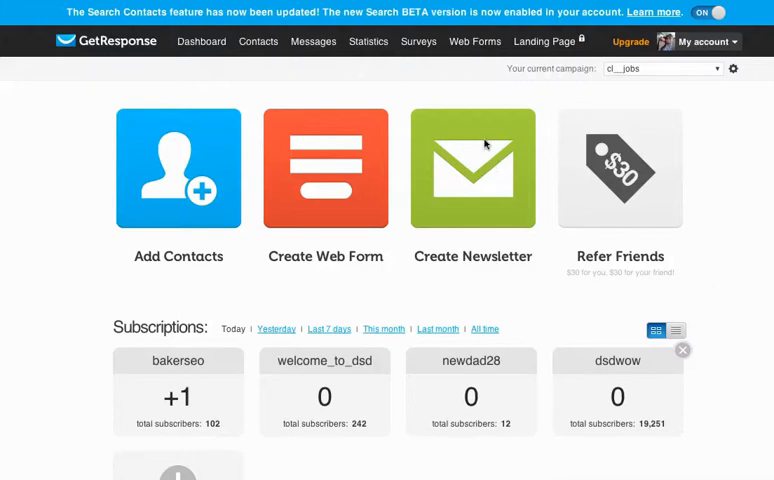
mouse_move(462, 112)
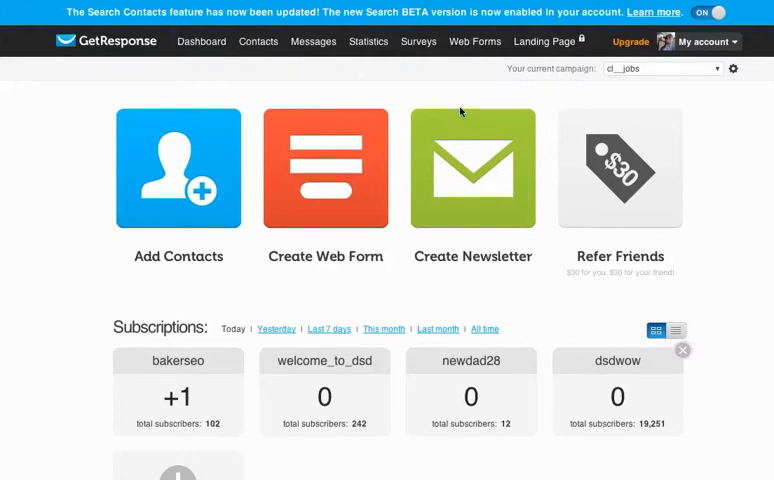
mouse_move(508, 128)
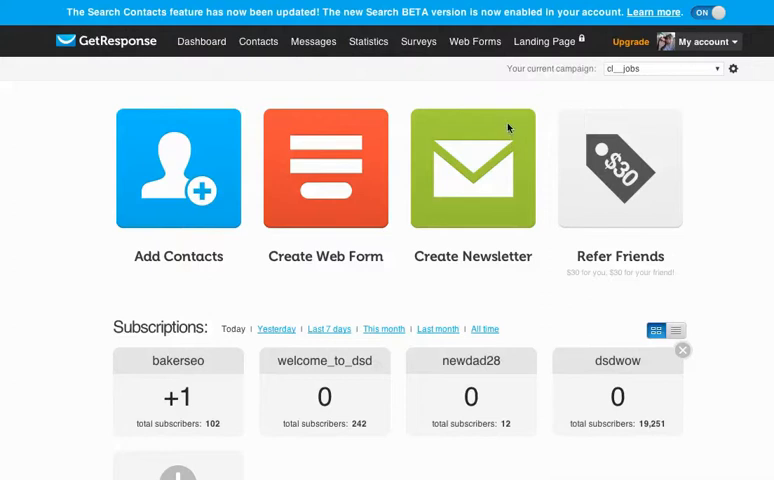
mouse_move(608, 8)
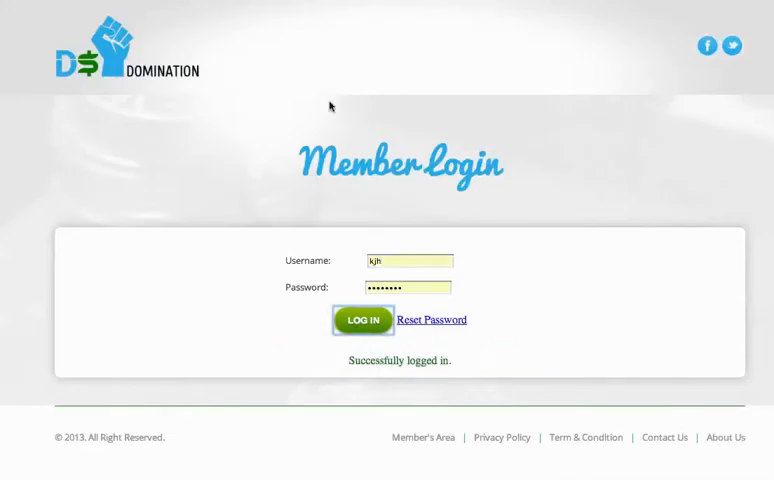
Enter the member dashboard and scroll down to the Market Xtreme Pack section.
click(362, 320)
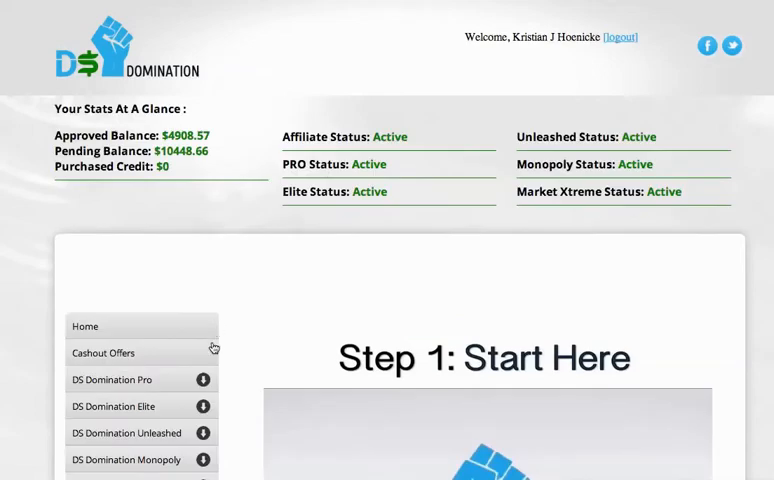
mouse_move(246, 358)
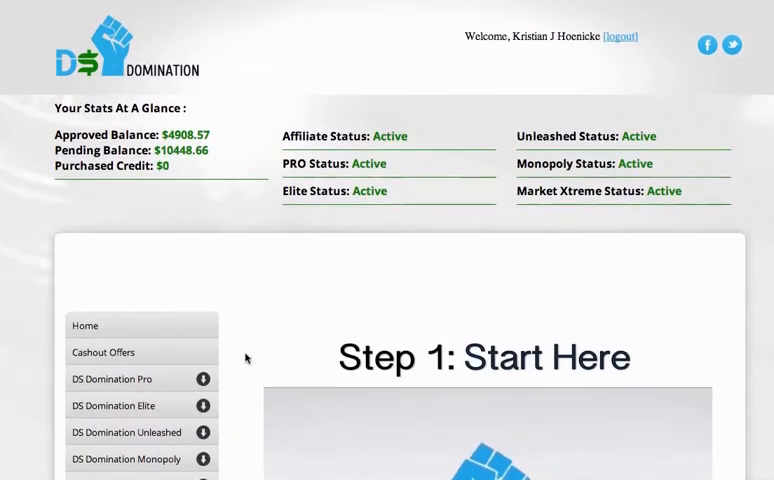
scroll(down, 3)
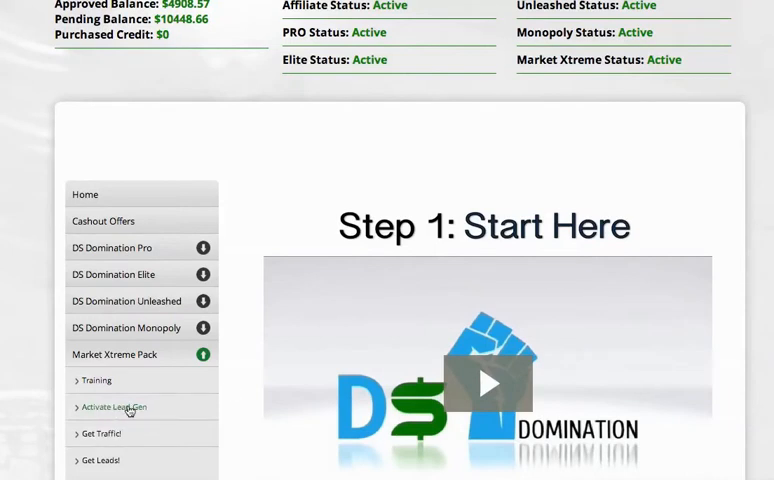
mouse_move(264, 208)
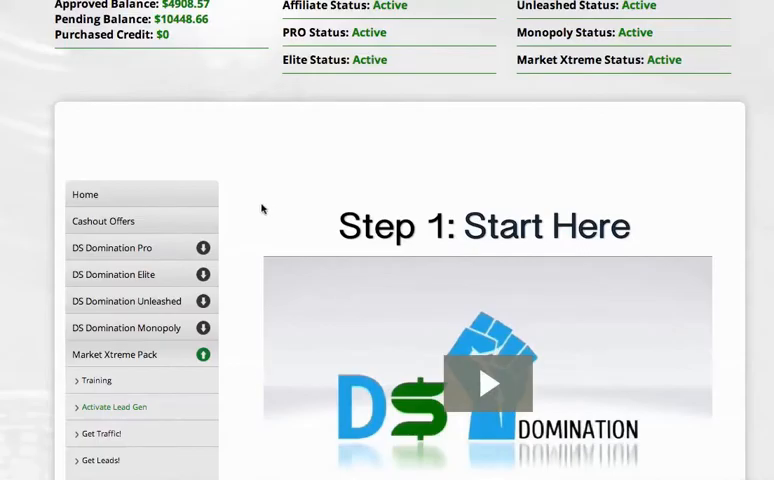
Start a Create Market Xtreme Campaign form and pick Get Response as the mailing gateway.
click(118, 14)
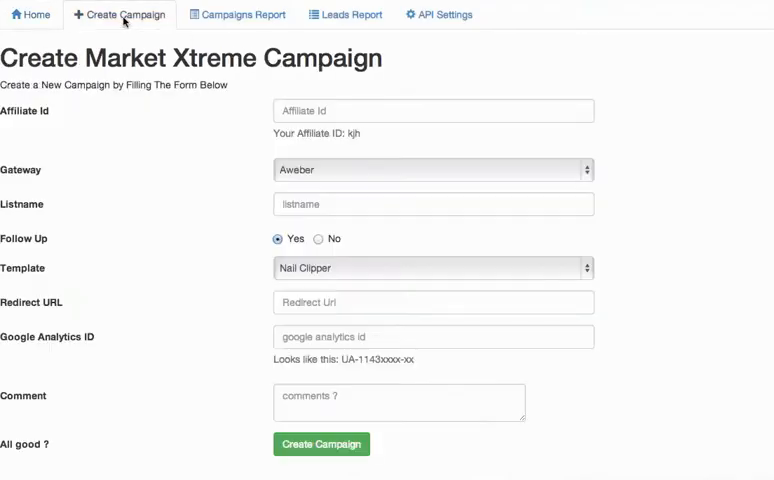
mouse_move(400, 174)
text(k)
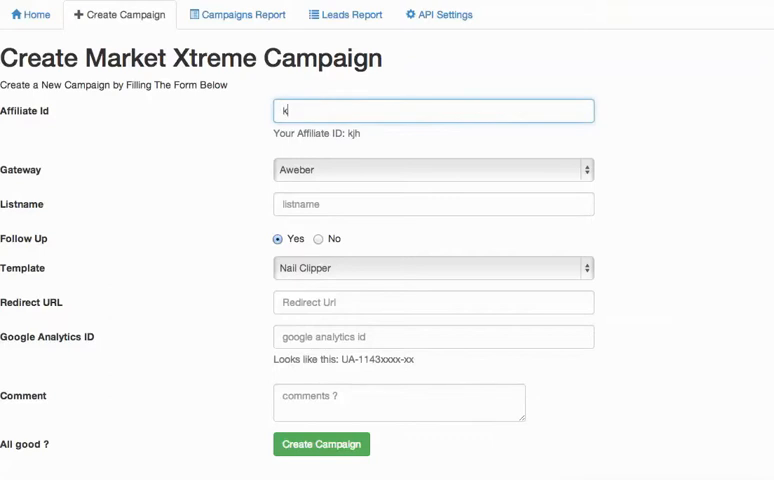
click(432, 168)
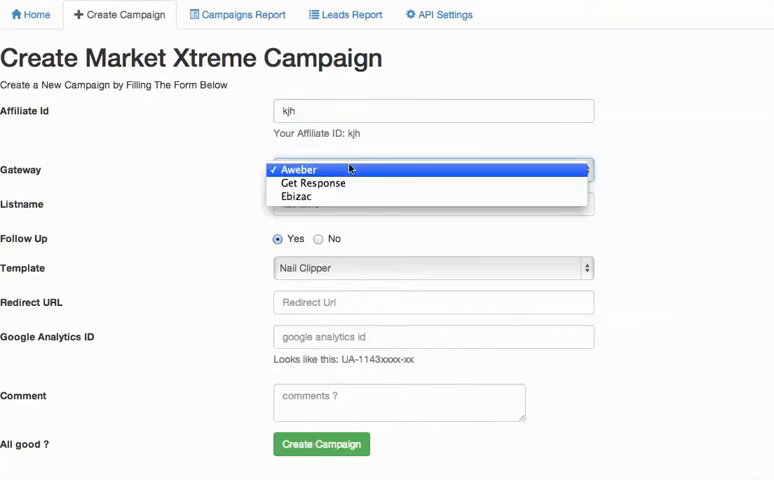
click(312, 182)
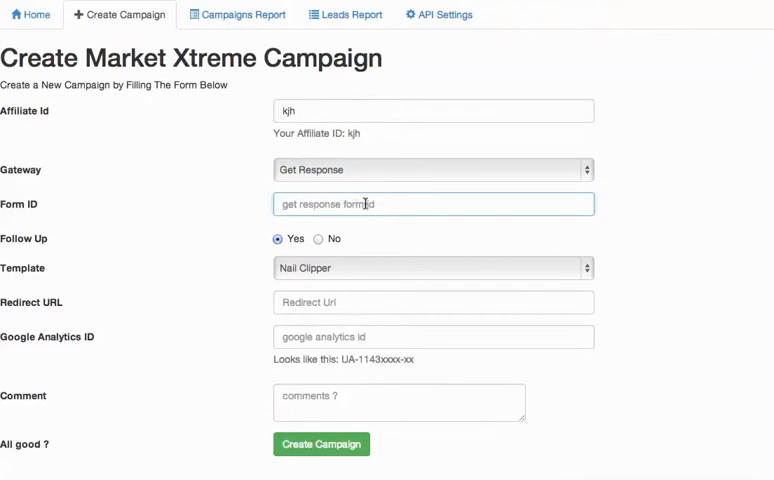
Toggle the gateway back through Aweber and settle on Get Response again.
click(432, 168)
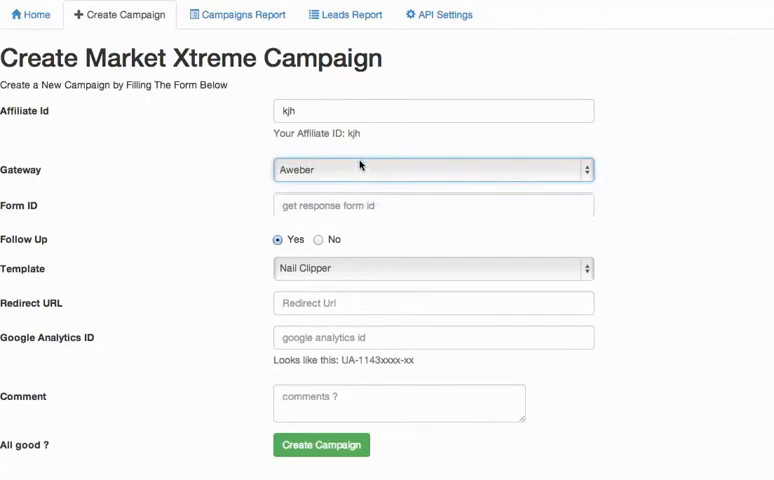
click(432, 168)
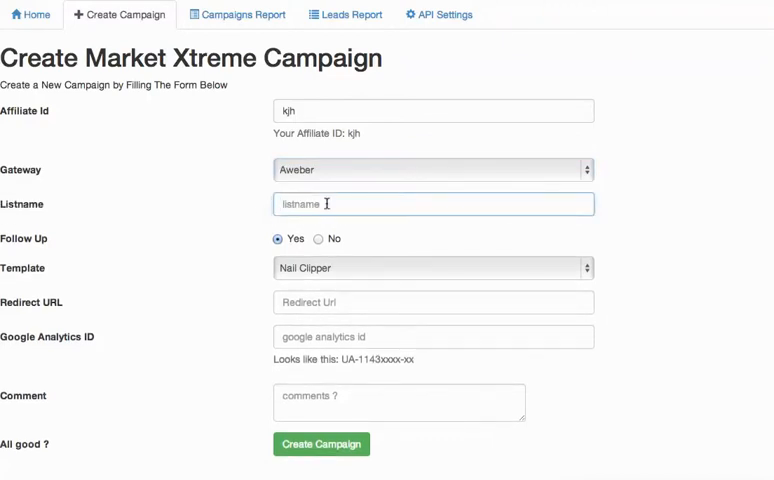
click(432, 168)
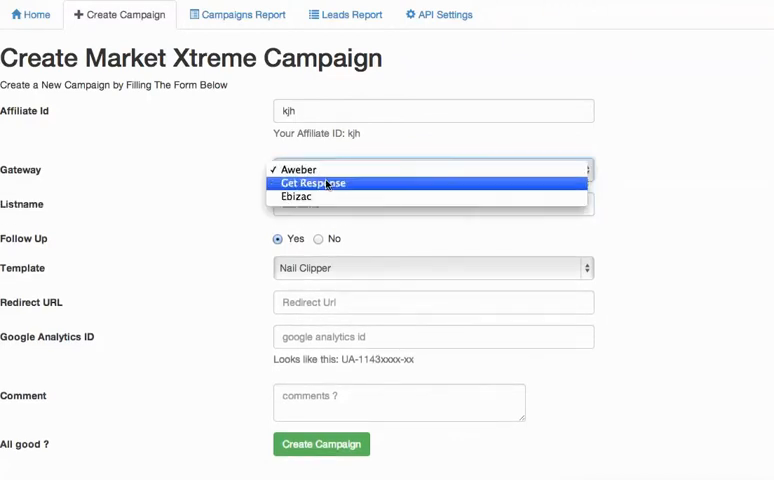
click(322, 184)
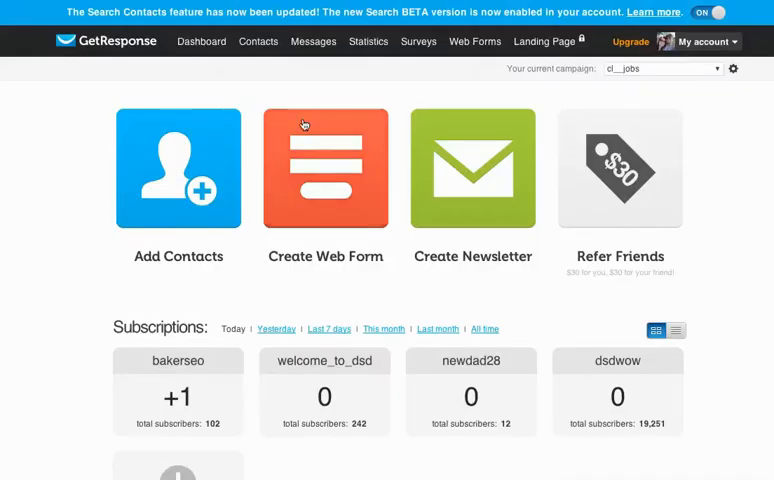
mouse_move(336, 36)
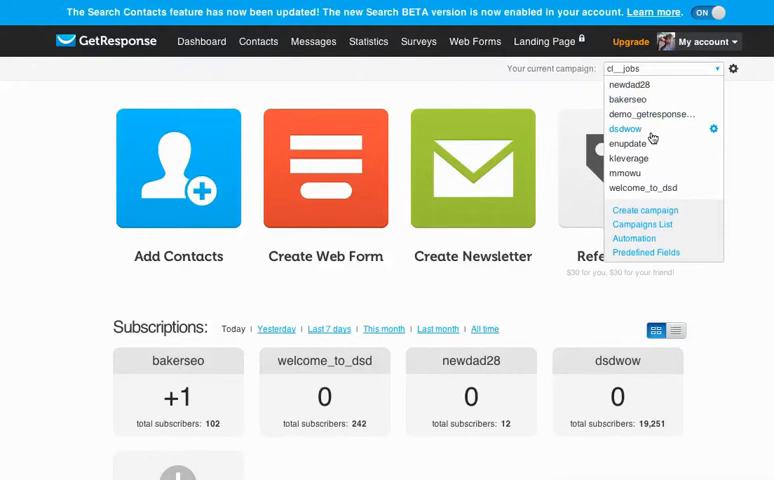
mouse_move(642, 132)
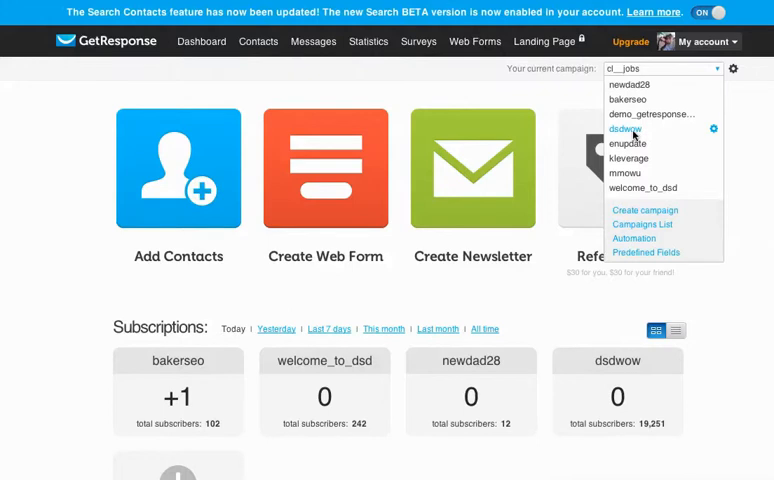
Switch GetResponse's current campaign to dsdwow.
click(624, 128)
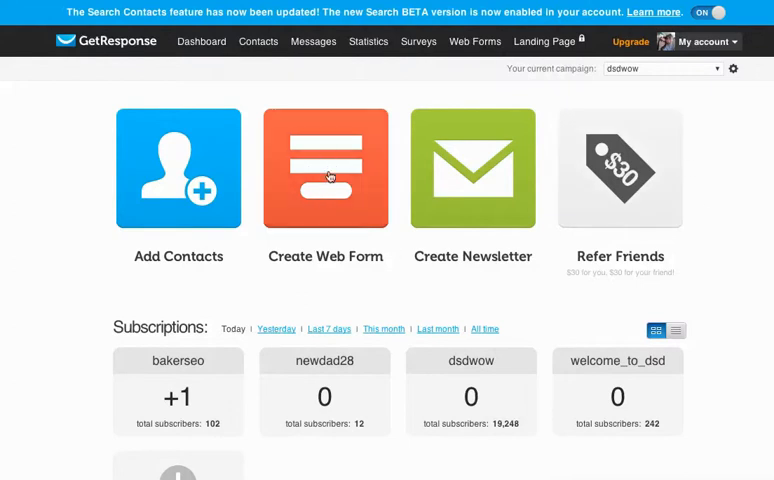
mouse_move(324, 232)
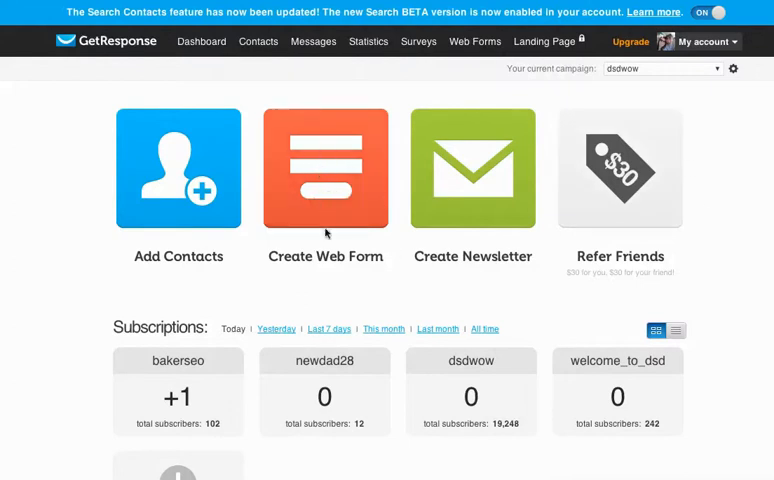
Launch the Create Web Form designer for the dsdwow campaign.
click(324, 168)
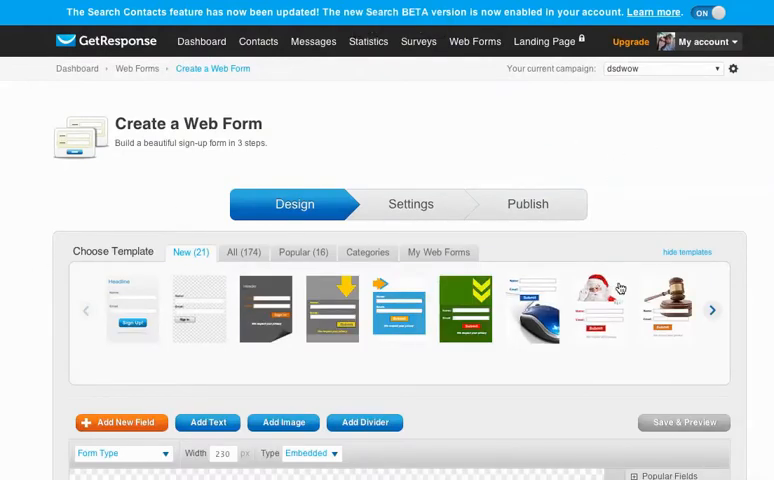
mouse_move(580, 252)
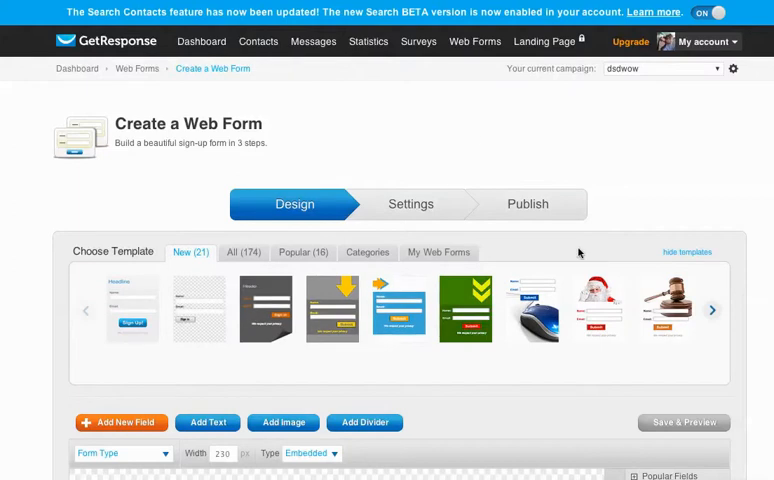
mouse_move(632, 212)
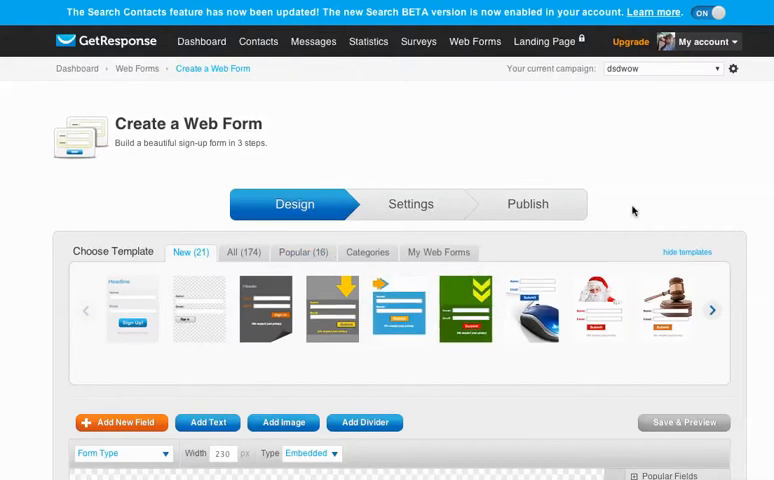
click(528, 204)
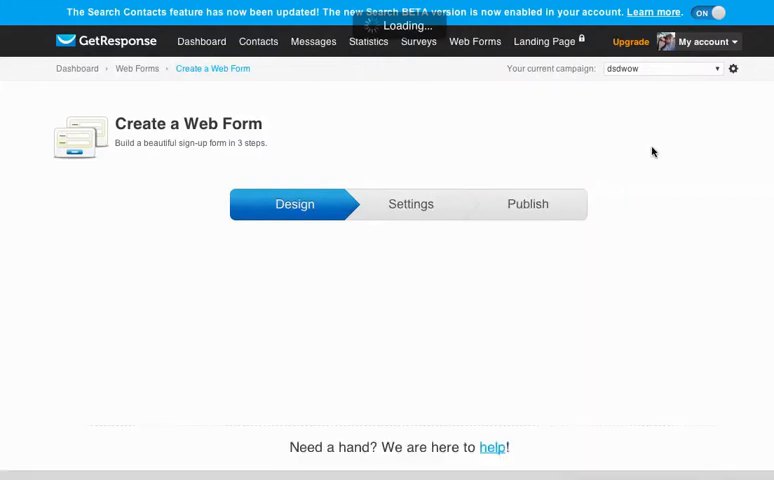
Reach the Publish step and scroll to the JavaScript code holding the webform id.
click(528, 204)
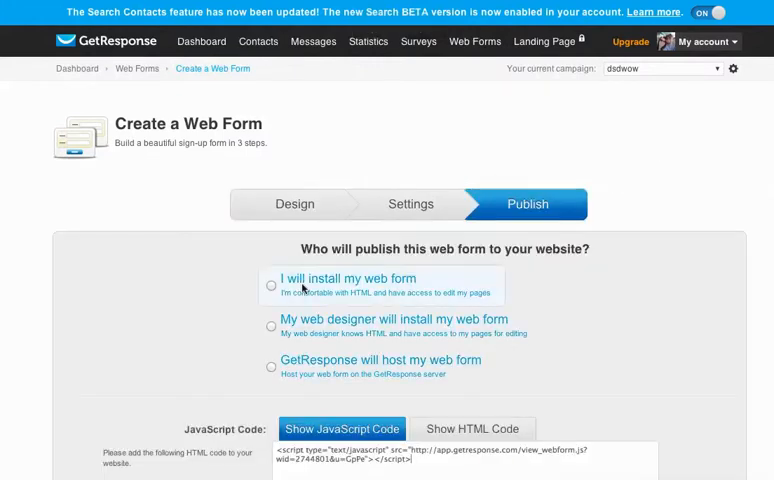
scroll(down, 3)
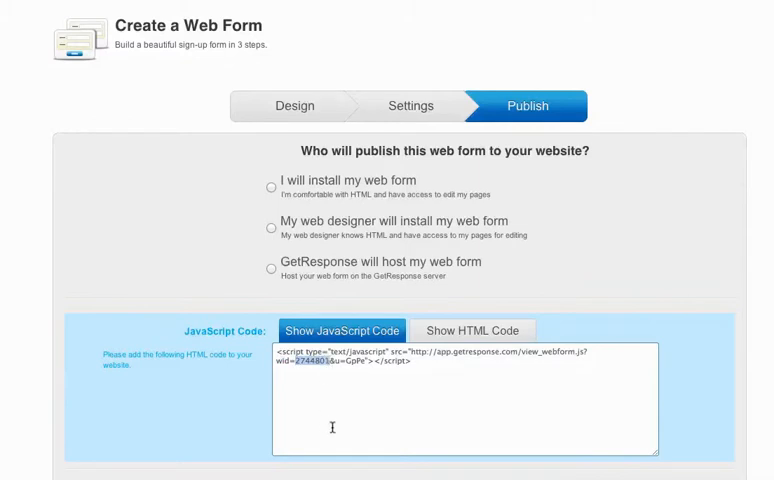
mouse_move(332, 362)
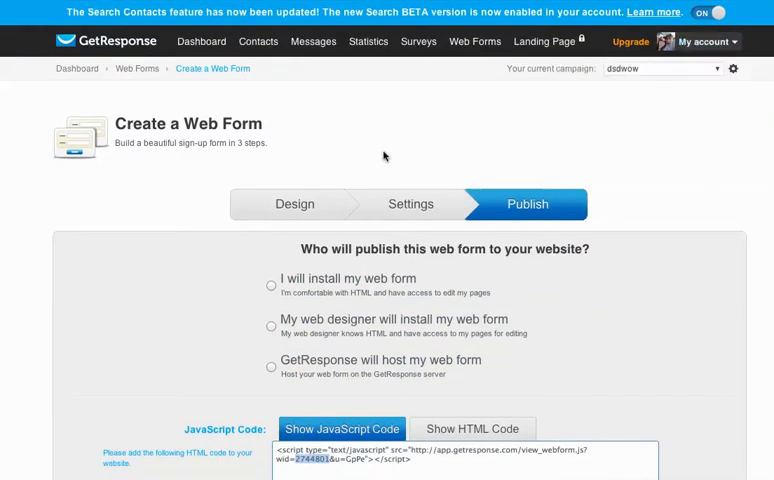
scroll(down, 3)
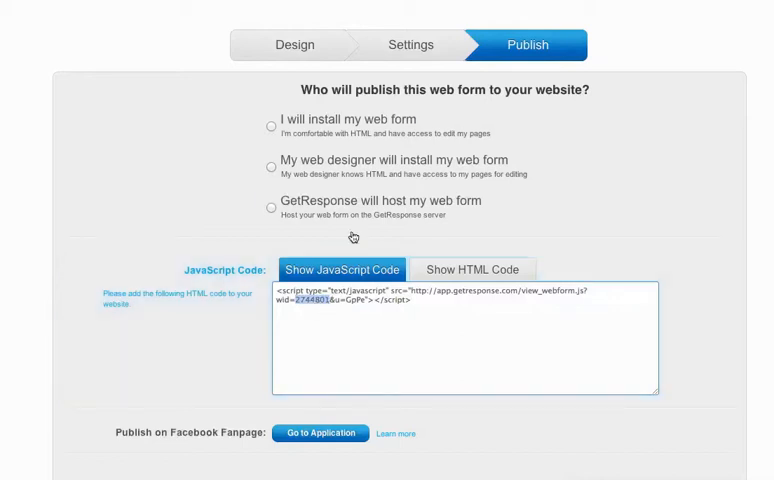
mouse_move(524, 112)
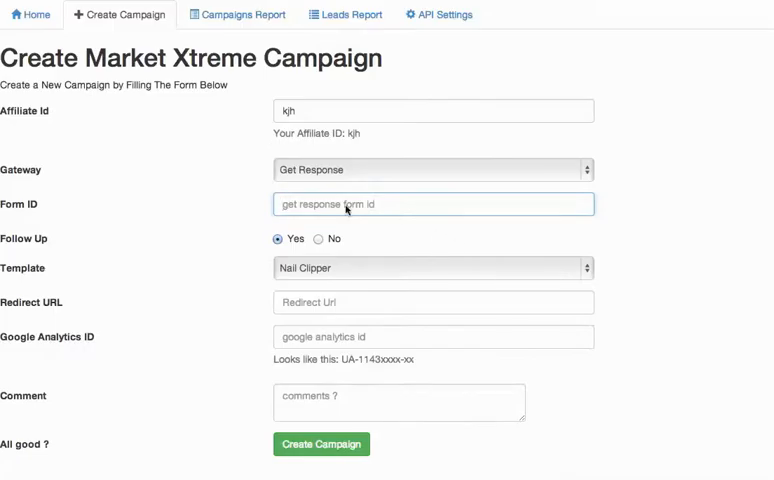
Fill the campaign's Form ID with 2744801.
text(2744801)
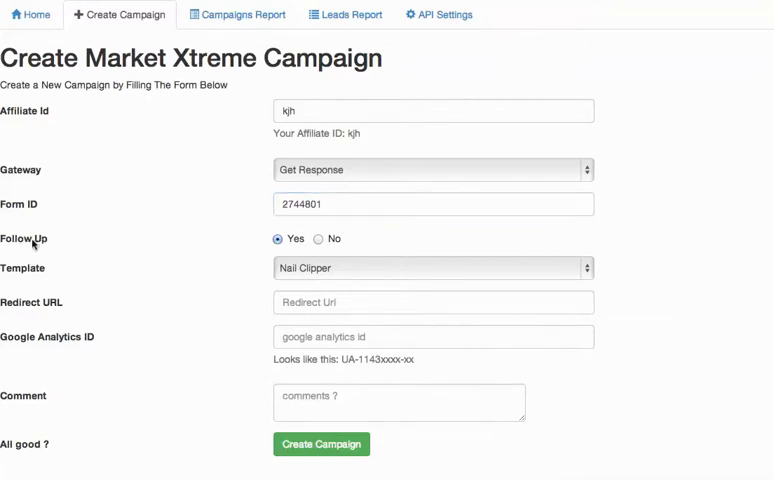
mouse_move(78, 246)
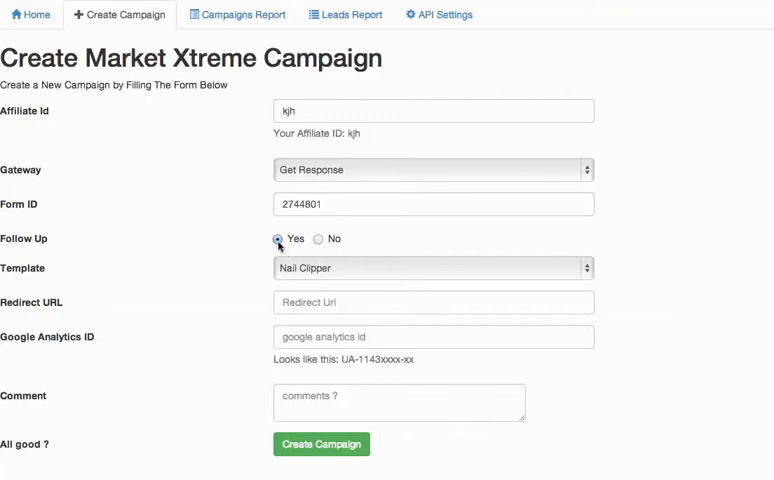
mouse_move(128, 268)
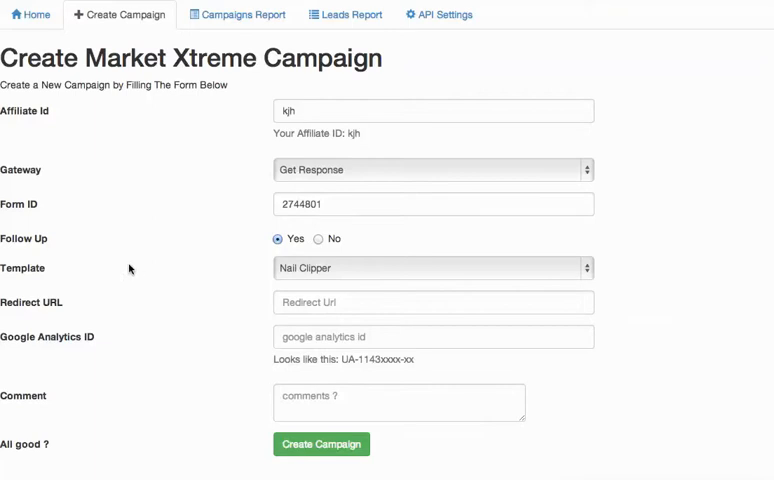
Set the campaign Template to Floating Logo.
click(432, 268)
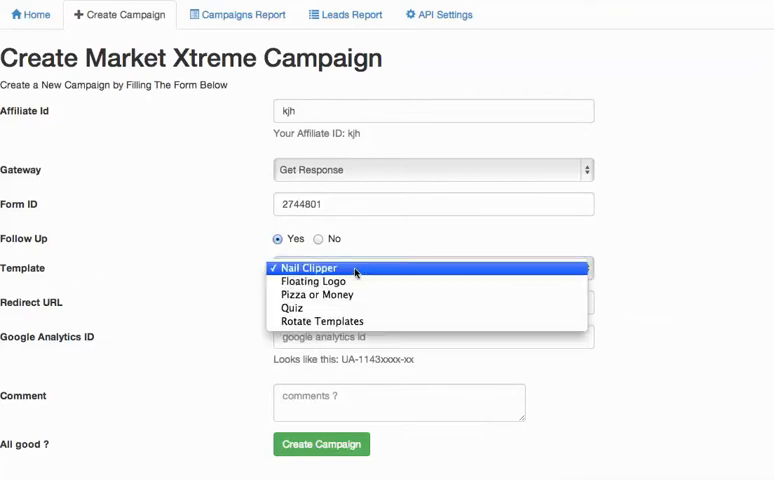
mouse_move(318, 296)
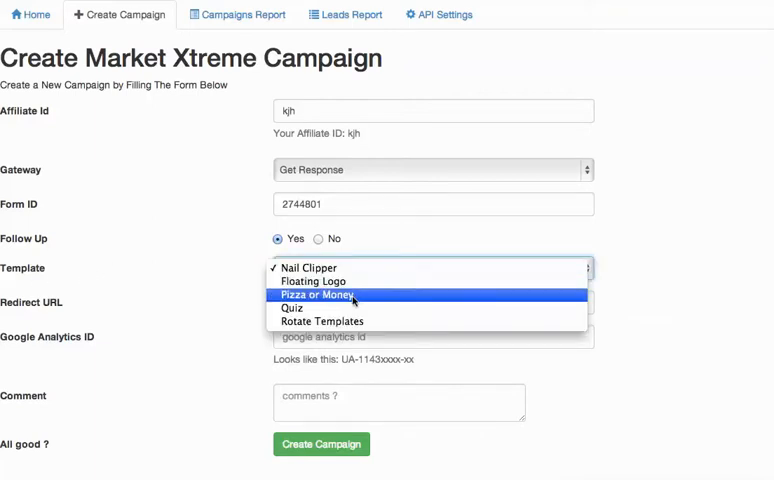
mouse_move(314, 280)
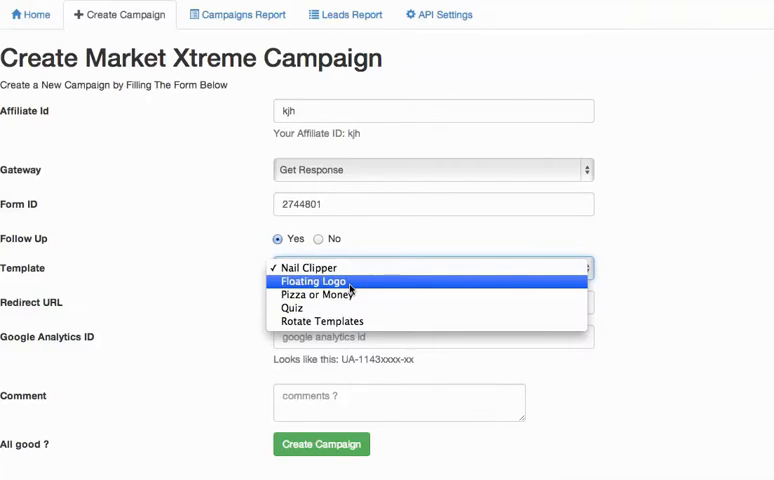
click(316, 280)
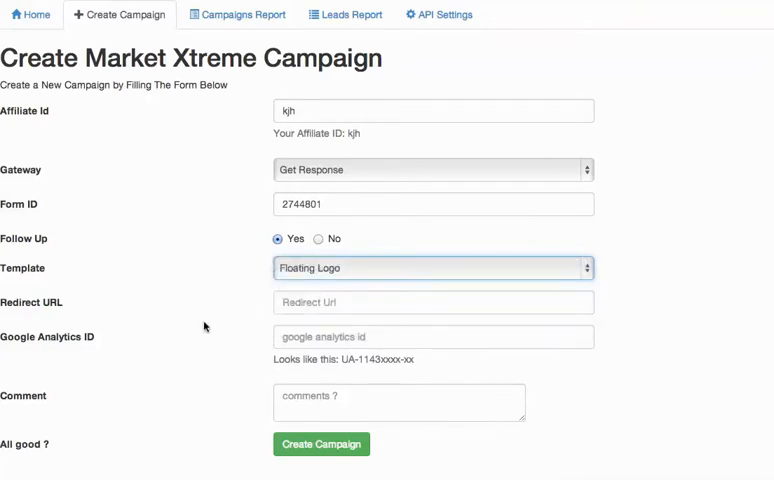
mouse_move(100, 314)
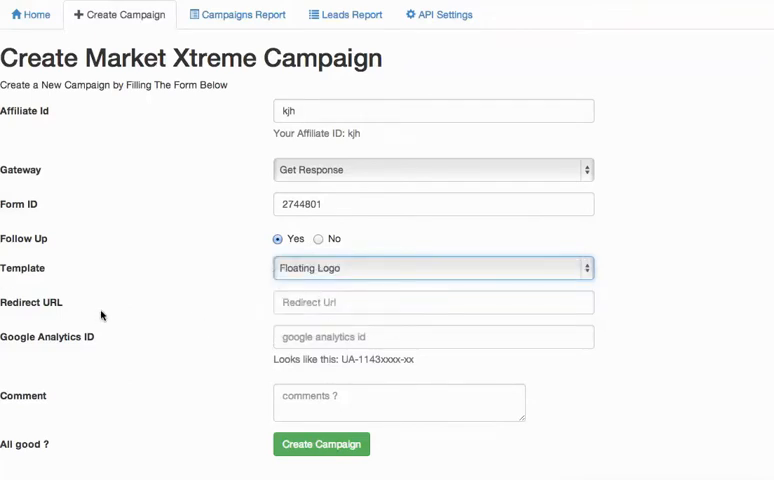
click(432, 302)
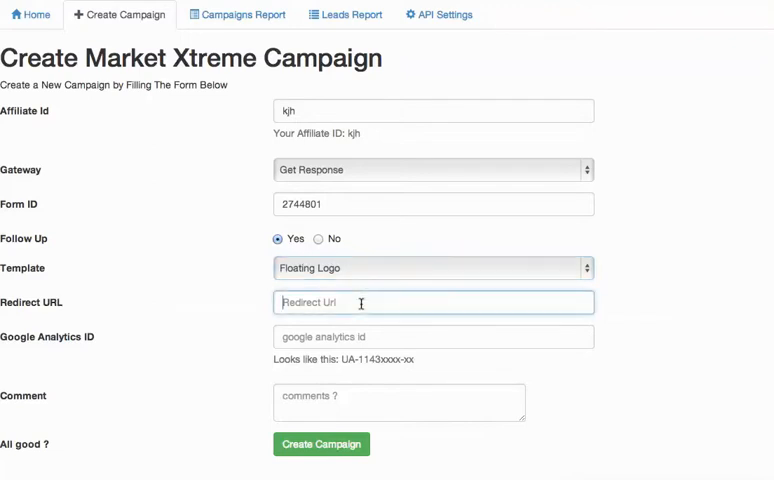
mouse_move(200, 296)
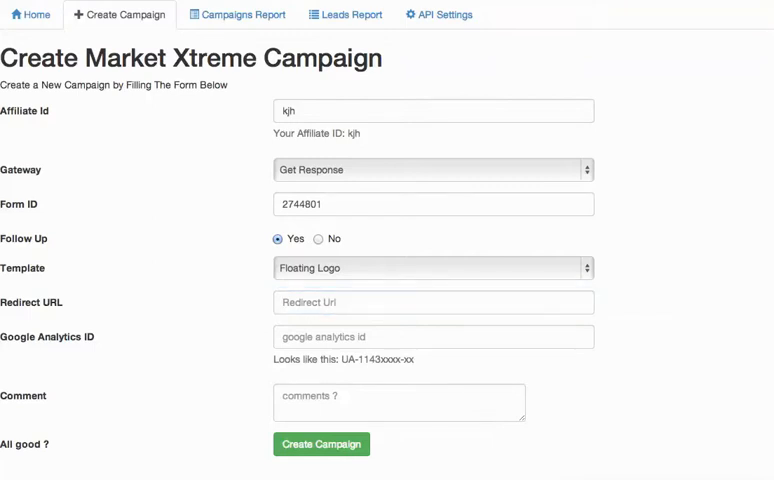
mouse_move(316, 300)
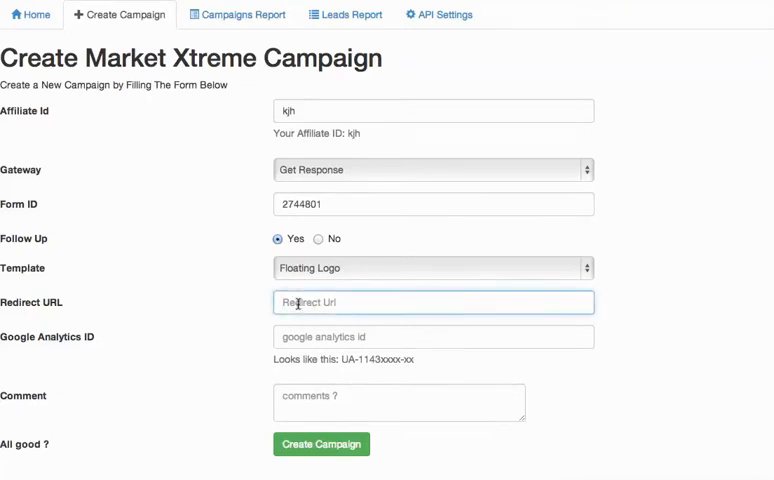
text(http://zerocostprofit.com/profits/?aid=kjh)
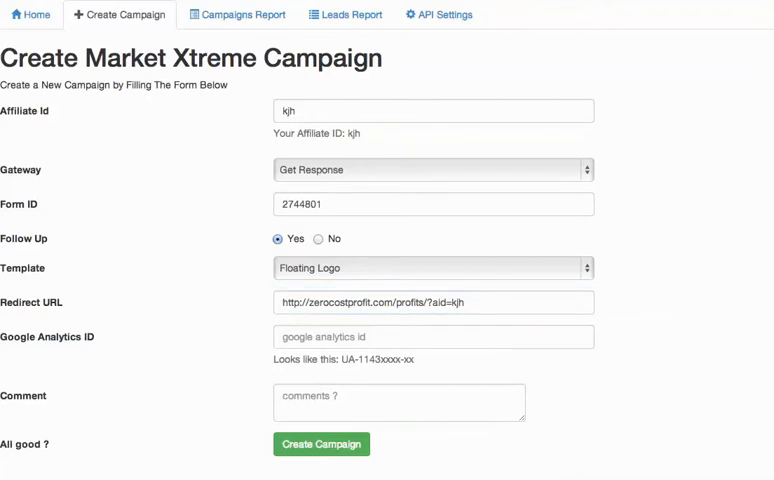
click(432, 302)
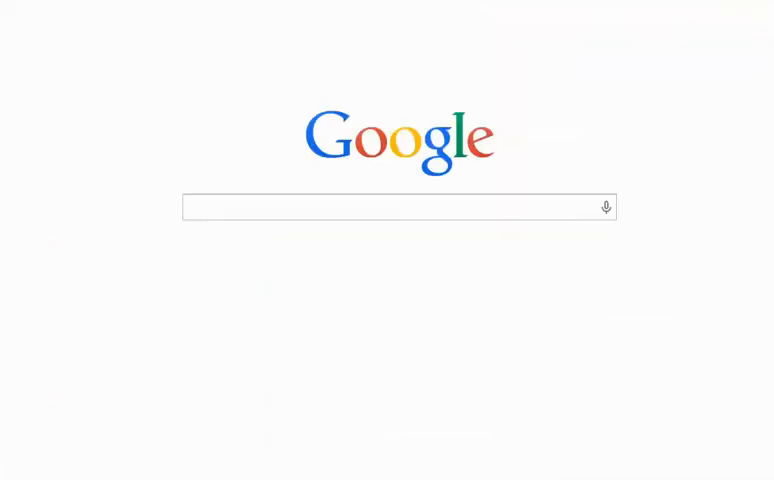
On the team site's DSD Links You Should Be Using page, select the Product Sales Video link for the redirect URL.
click(400, 208)
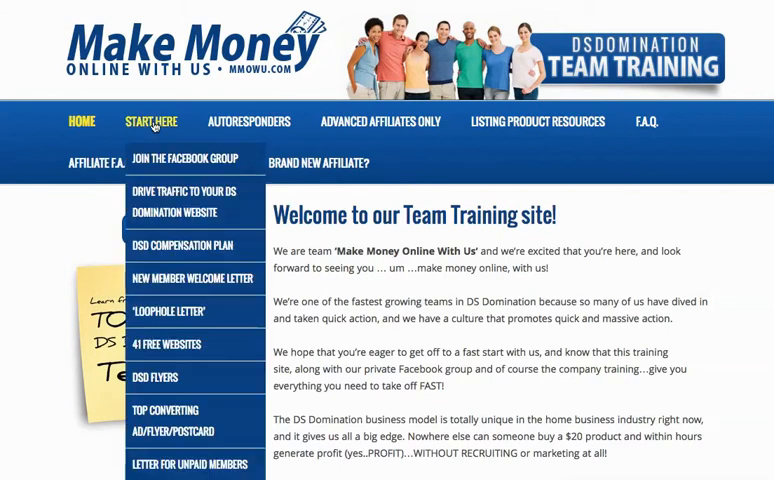
scroll(down, 3)
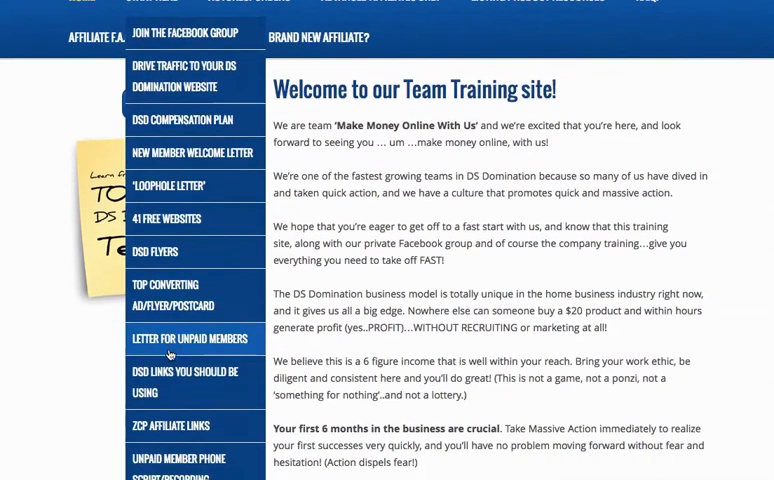
scroll(up, 3)
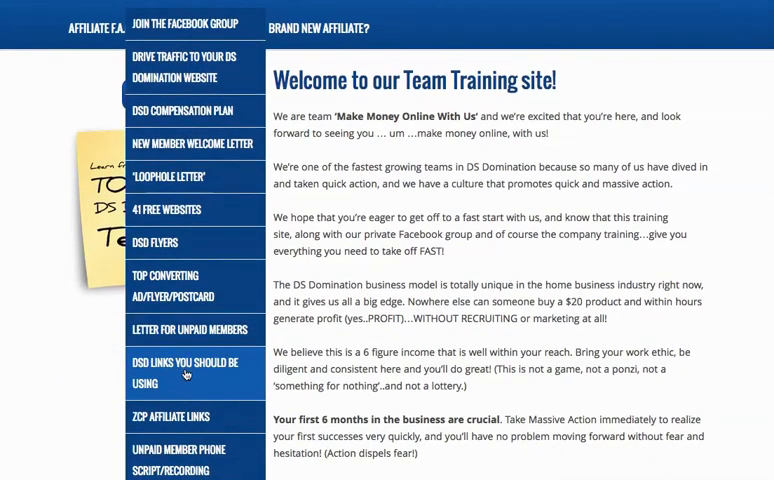
click(184, 360)
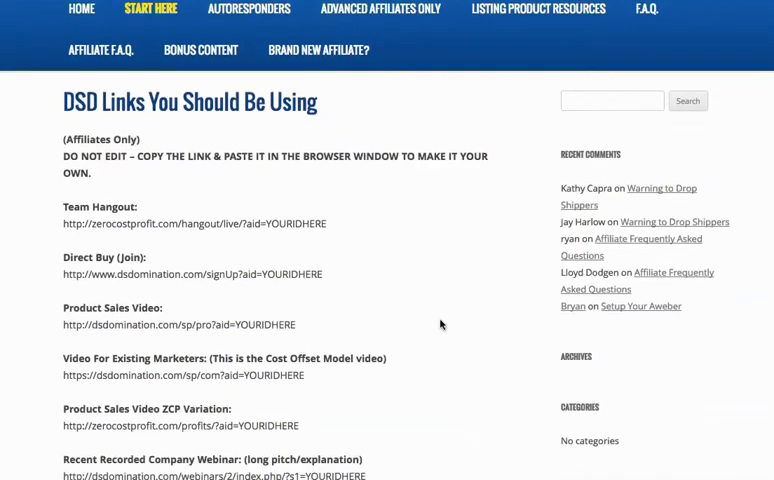
scroll(down, 3)
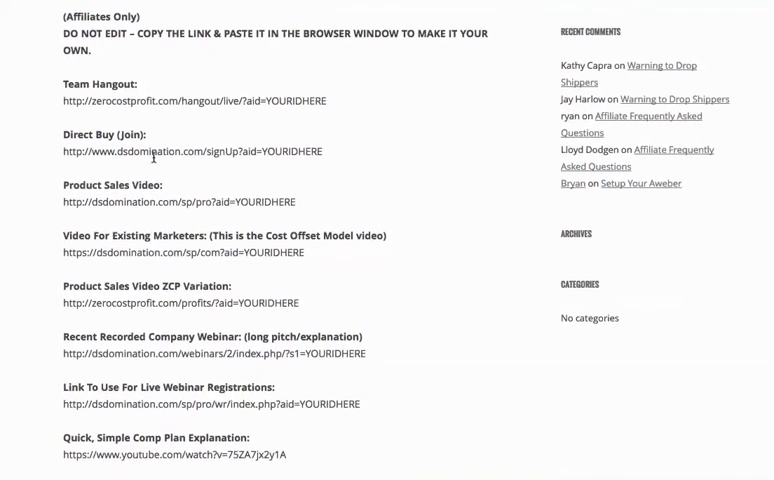
double_click(150, 202)
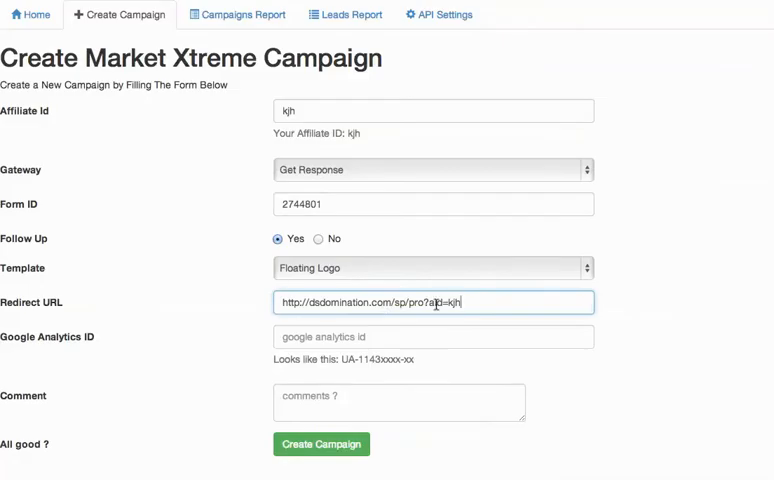
Leave Google Analytics ID empty and enter 'Facebook Test' as the campaign Comment.
click(432, 336)
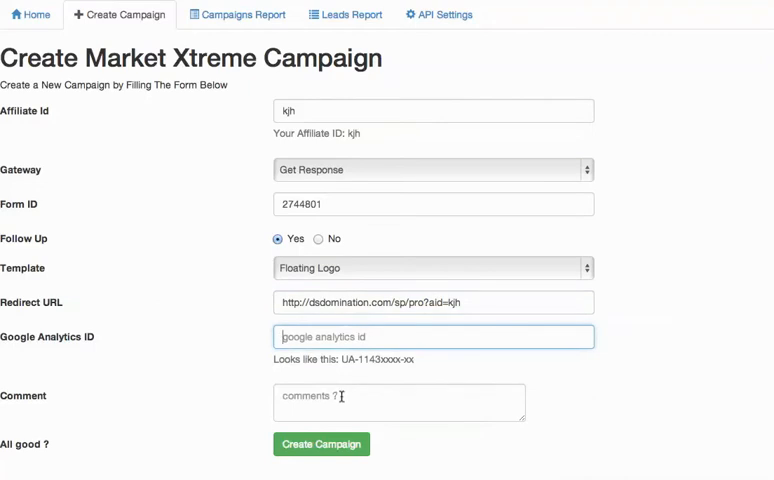
click(398, 402)
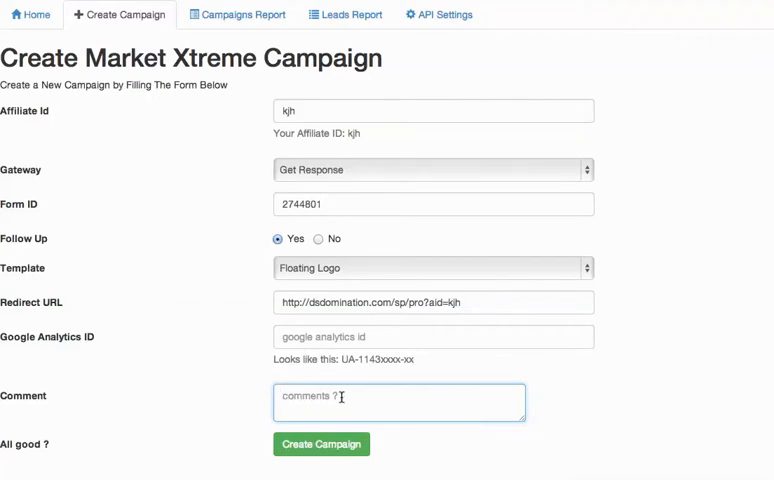
mouse_move(210, 156)
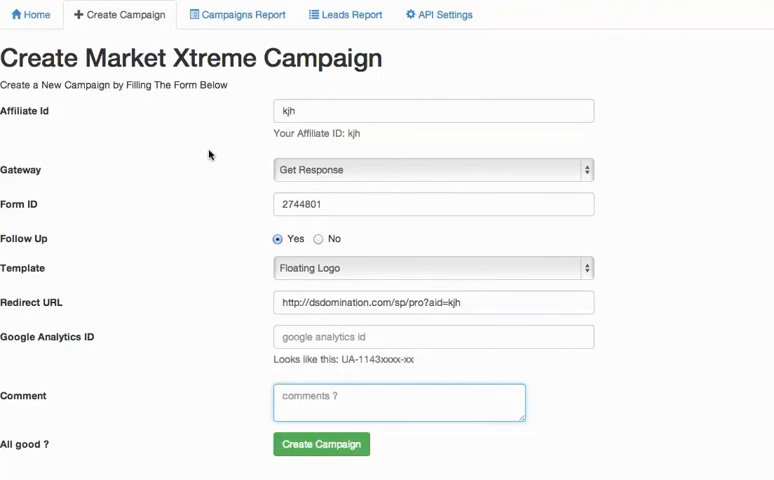
mouse_move(430, 416)
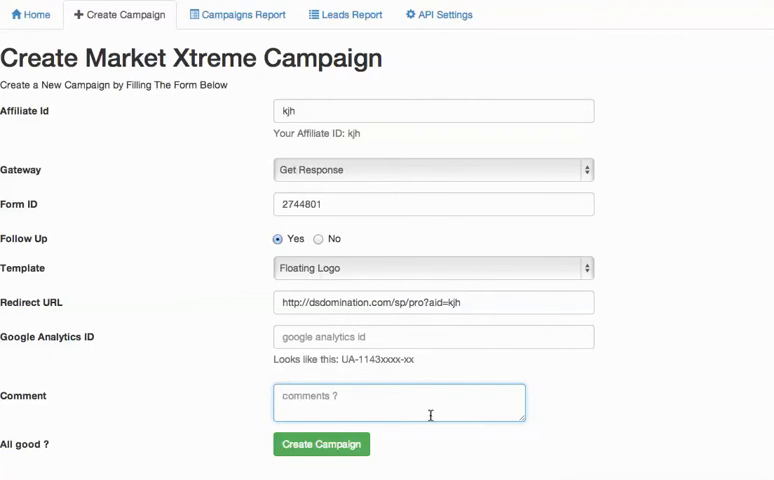
text(Face)
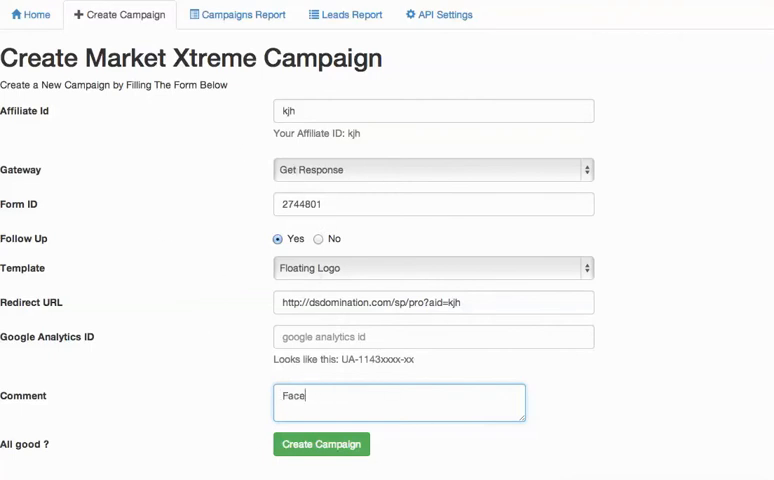
text(book)
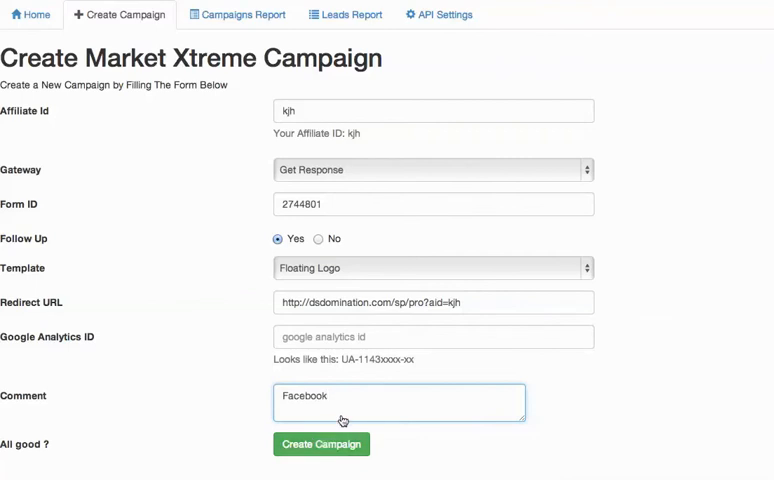
text(Test)
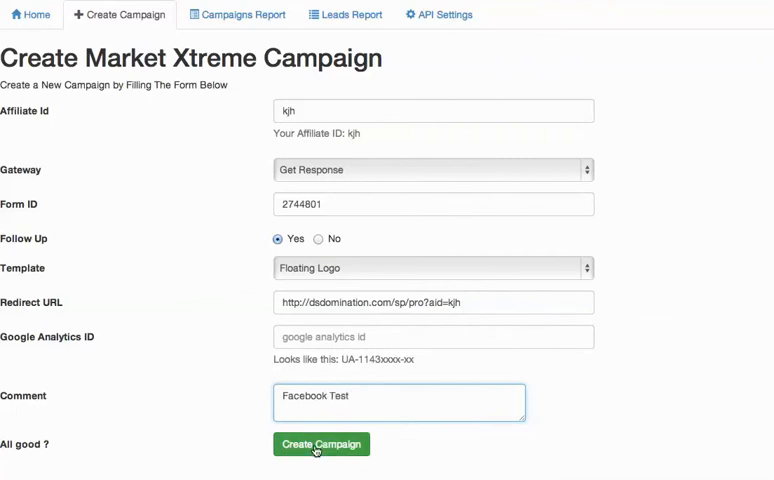
Create the campaign, preview its landing page, and return to the Market Xtreme home page.
click(320, 444)
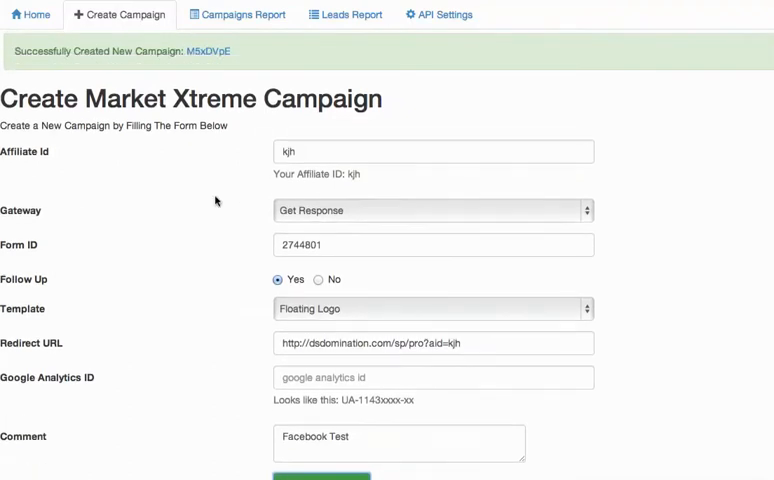
mouse_move(120, 64)
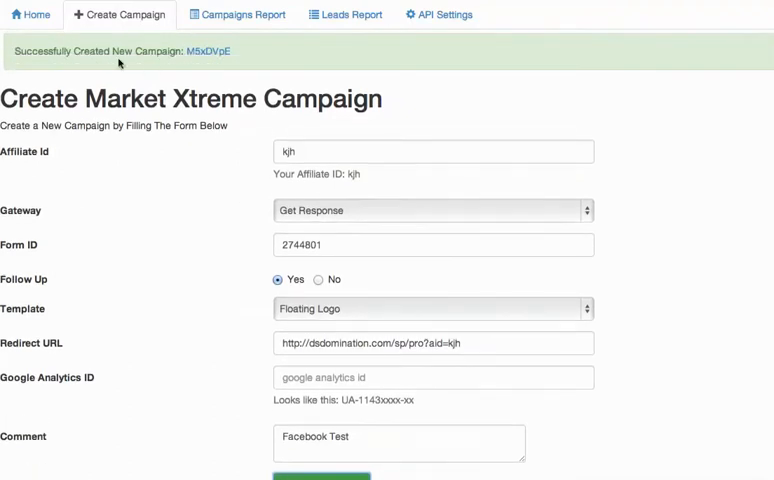
mouse_move(206, 52)
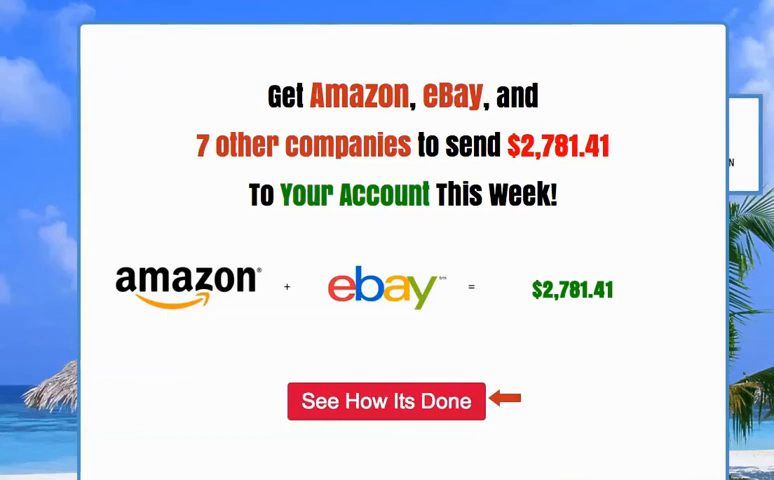
click(386, 400)
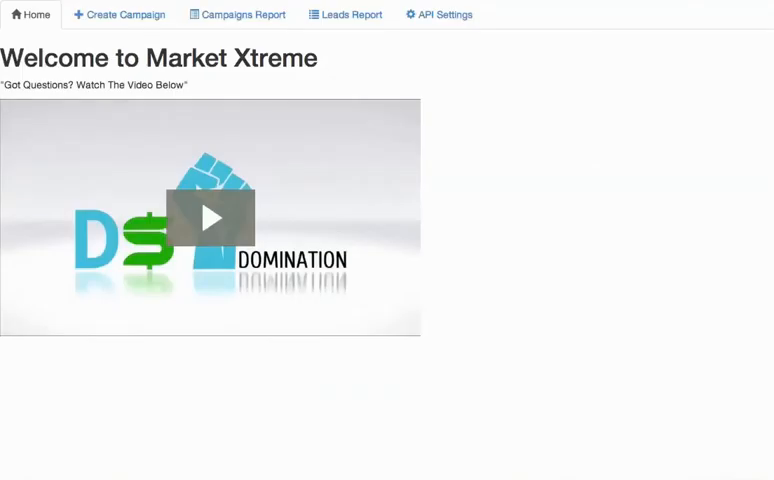
mouse_move(352, 14)
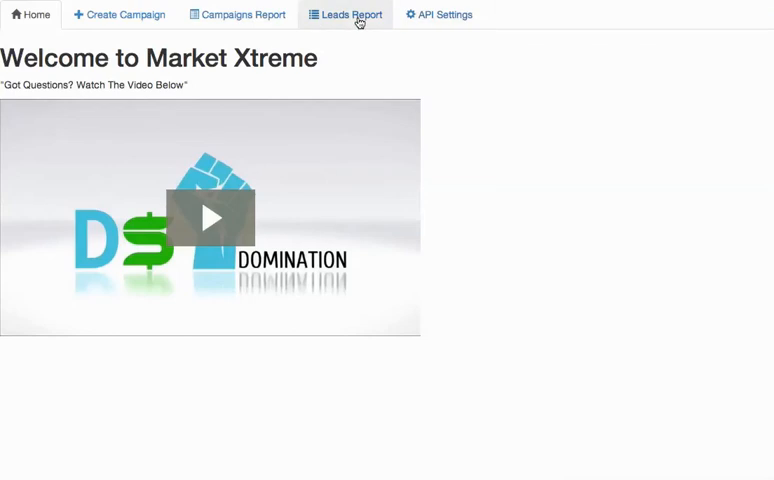
View the Campaigns Report and select the 'fifty test' comment among the listed campaigns.
click(236, 14)
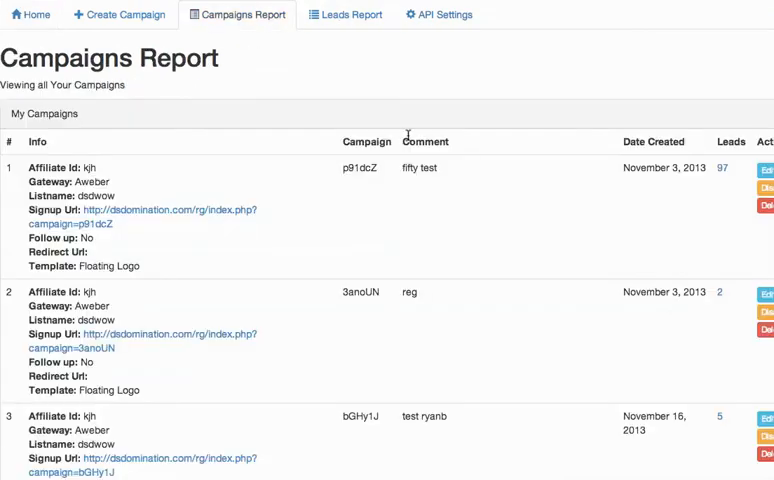
scroll(down, 3)
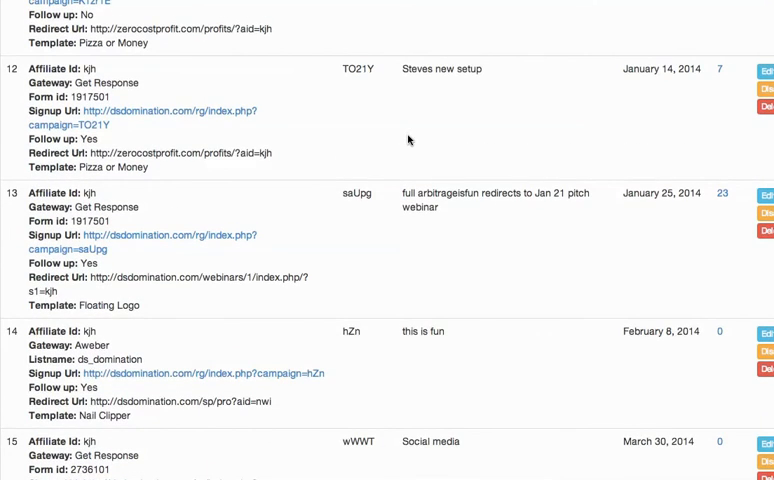
mouse_move(424, 316)
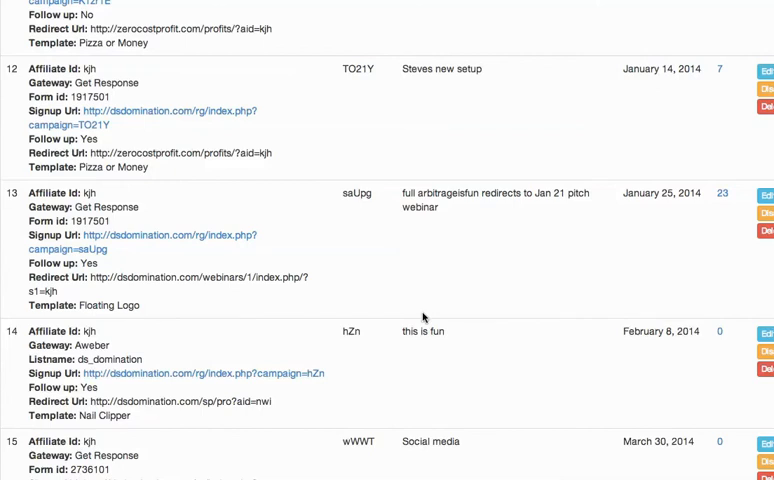
scroll(up, 3)
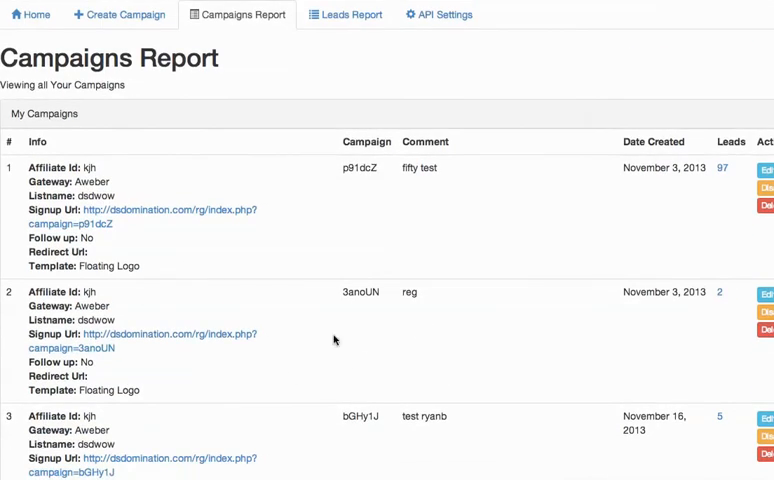
mouse_move(390, 308)
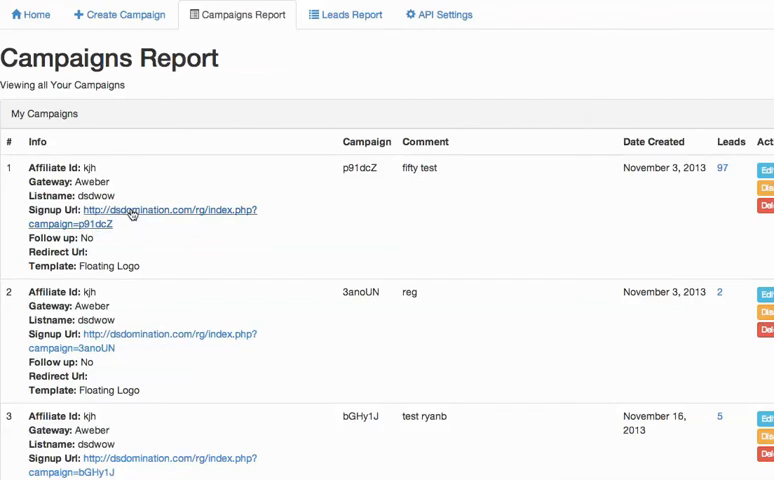
mouse_move(98, 248)
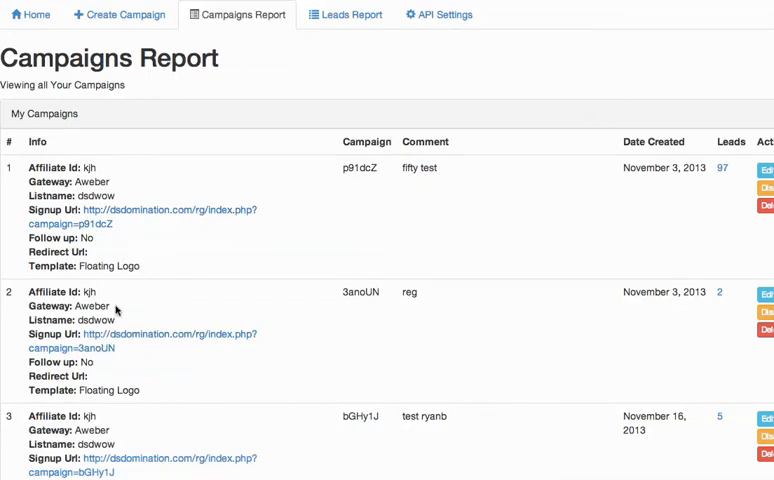
mouse_move(184, 370)
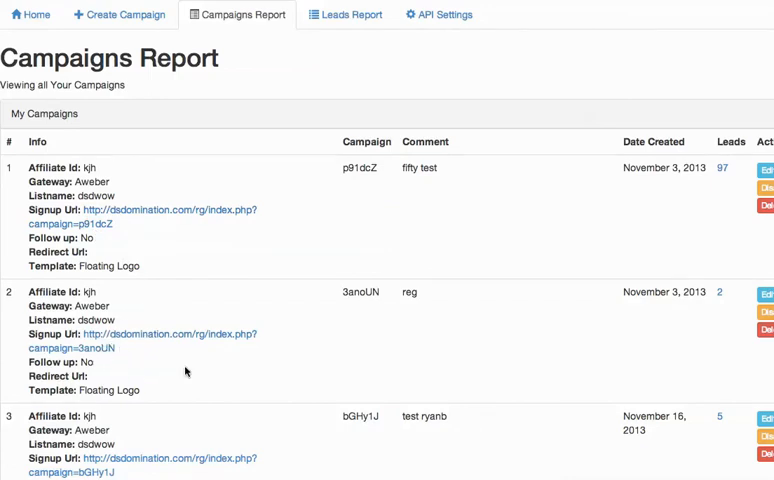
mouse_move(440, 176)
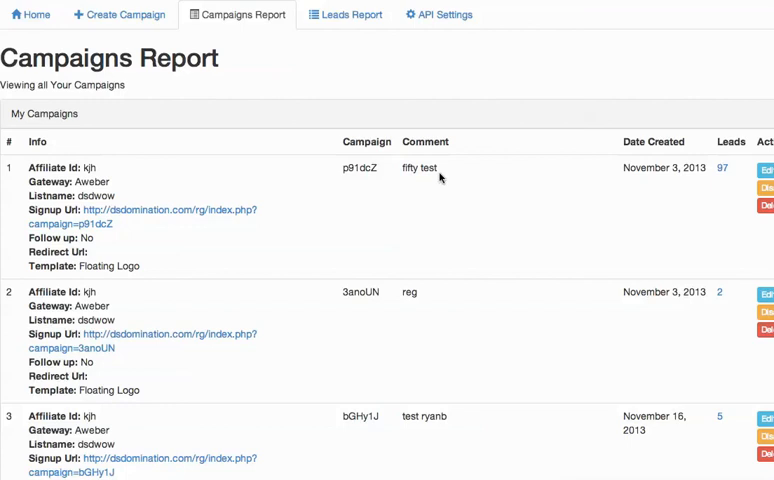
double_click(418, 168)
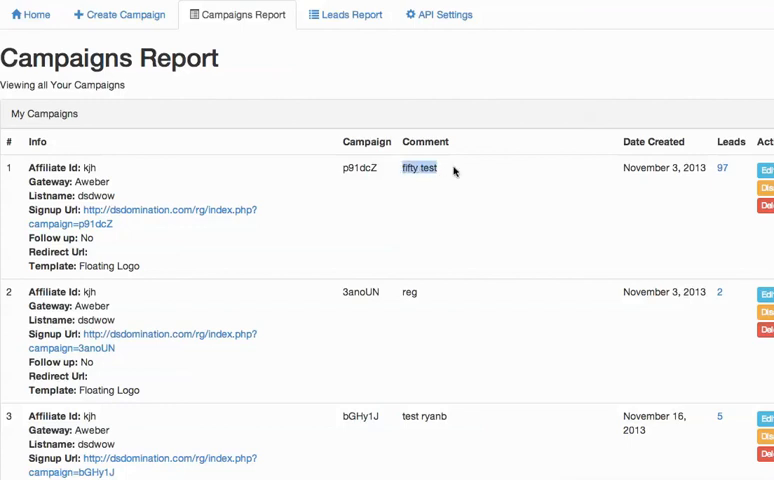
mouse_move(182, 216)
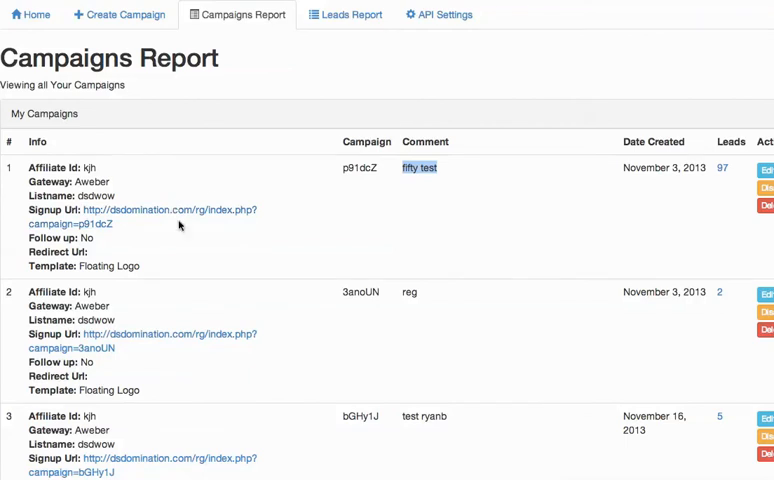
scroll(down, 3)
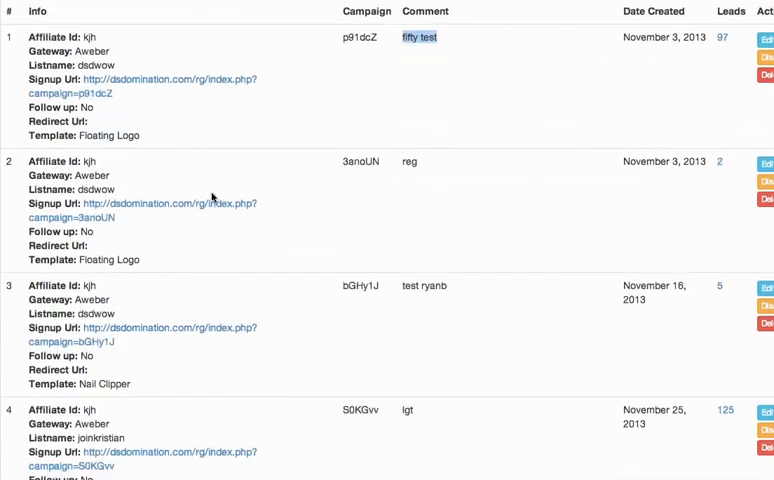
scroll(up, 3)
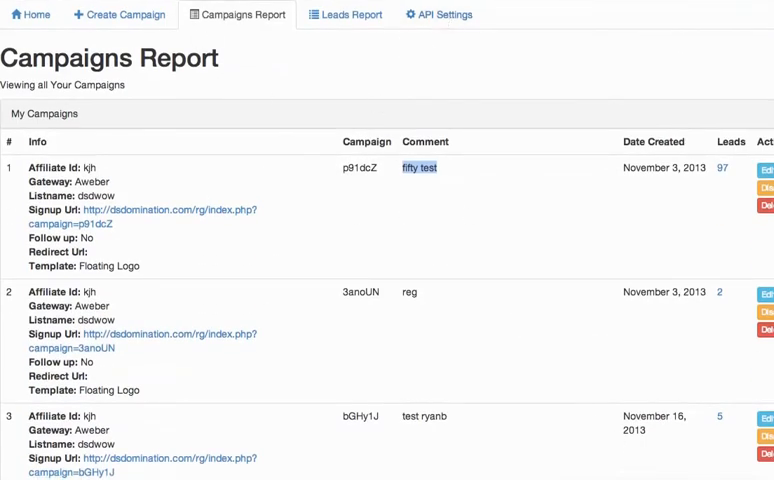